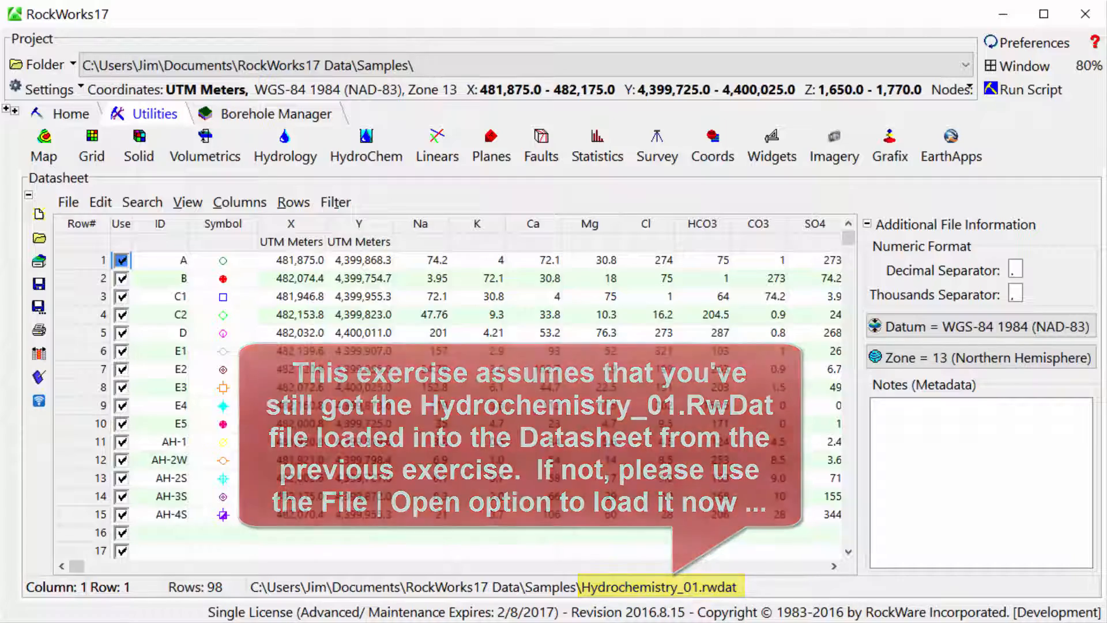
Step: Bring up the HydroChem menu of hydrochemistry diagram types from the Utilities tab
left_click(365, 141)
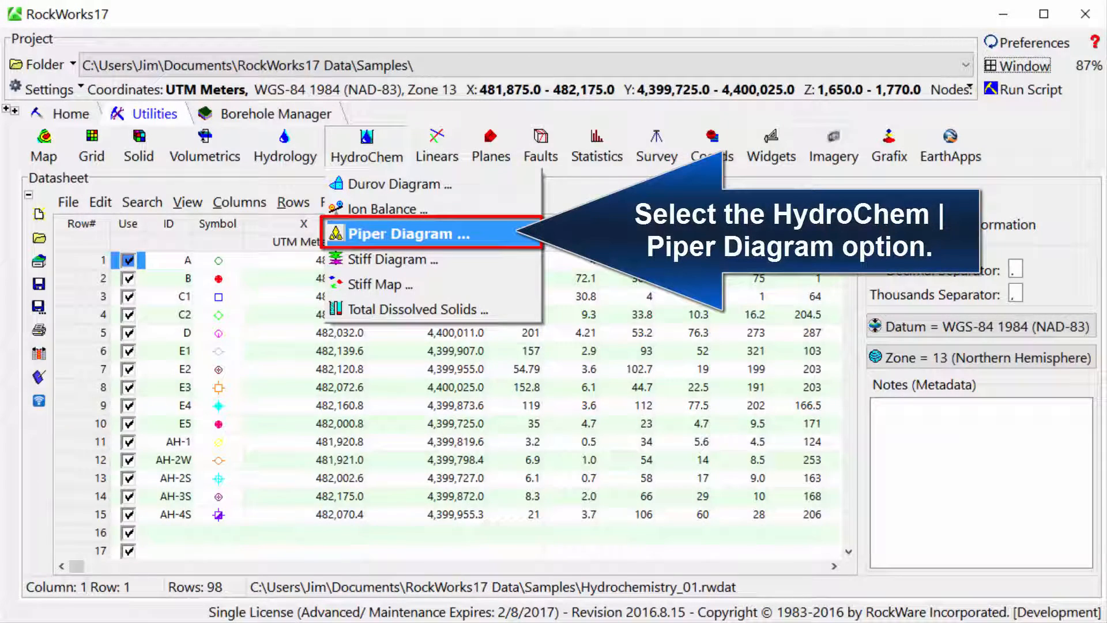
Step: Launch the Piper Diagram program showing its sample ID inputs and instructions page
left_click(406, 233)
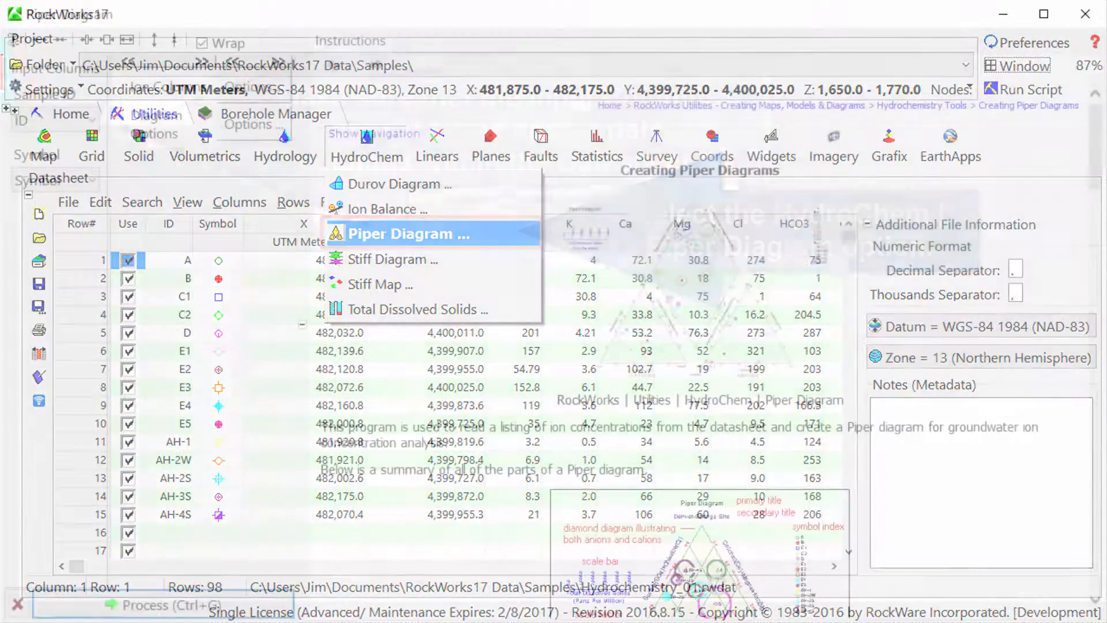
left_click(401, 233)
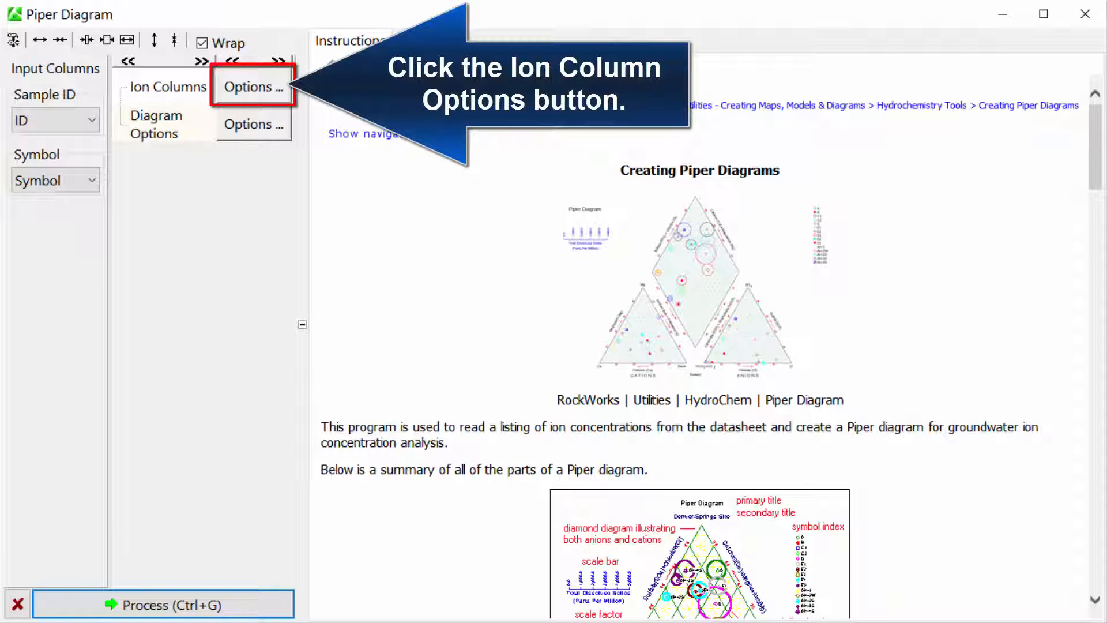
left_click(251, 86)
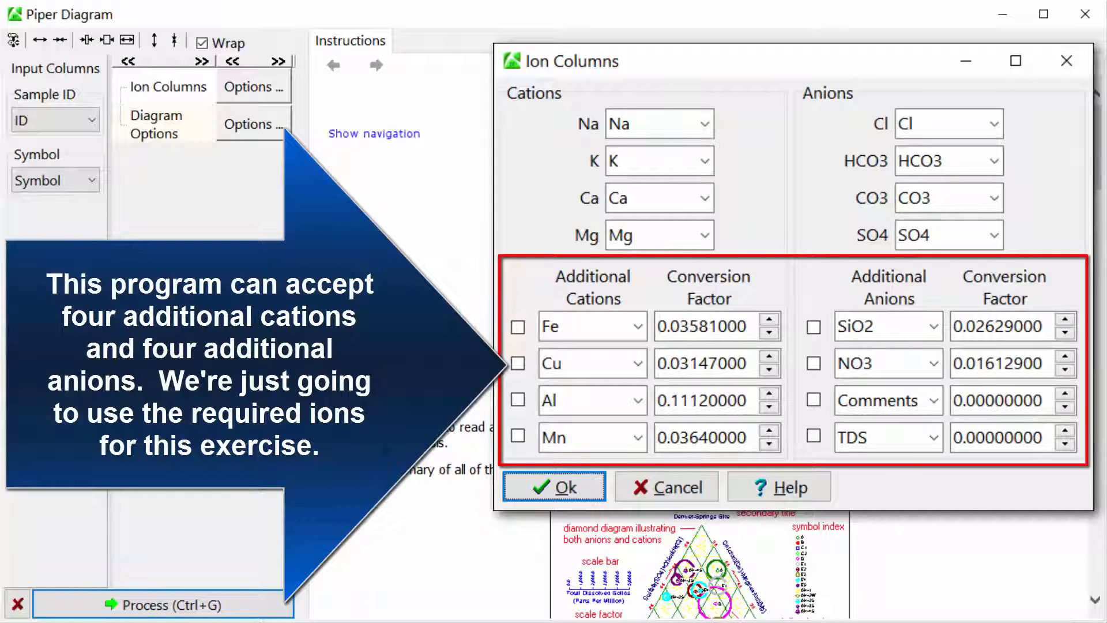
left_click(554, 486)
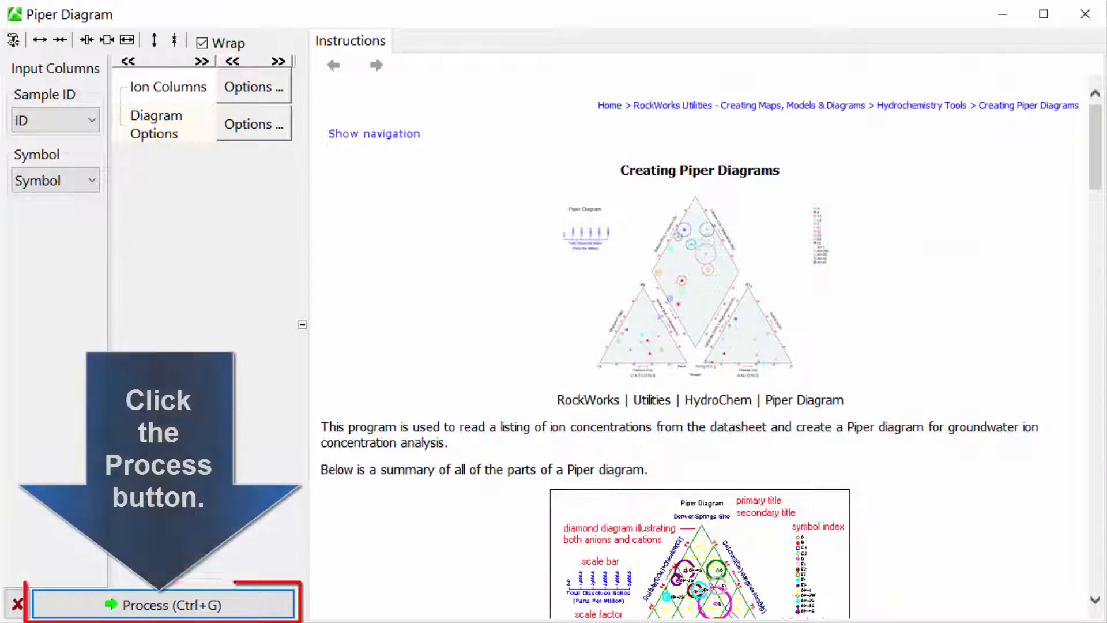
left_click(156, 602)
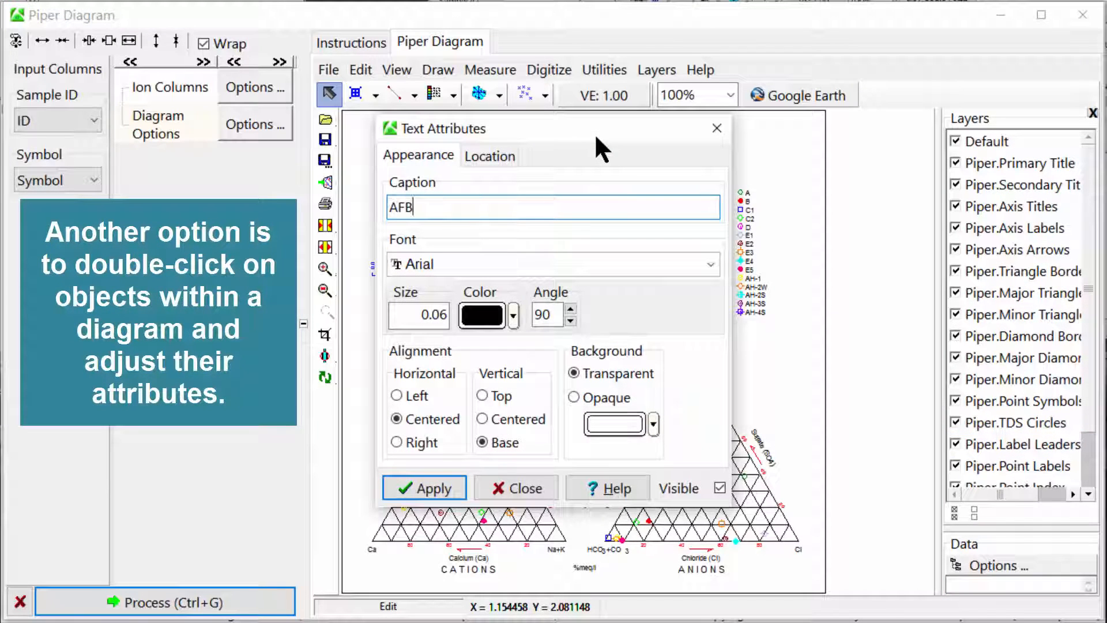
Step: Change the title caption to 'AFB Site 27B' at size 0.2 and close the text dialog
type("Site 27B")
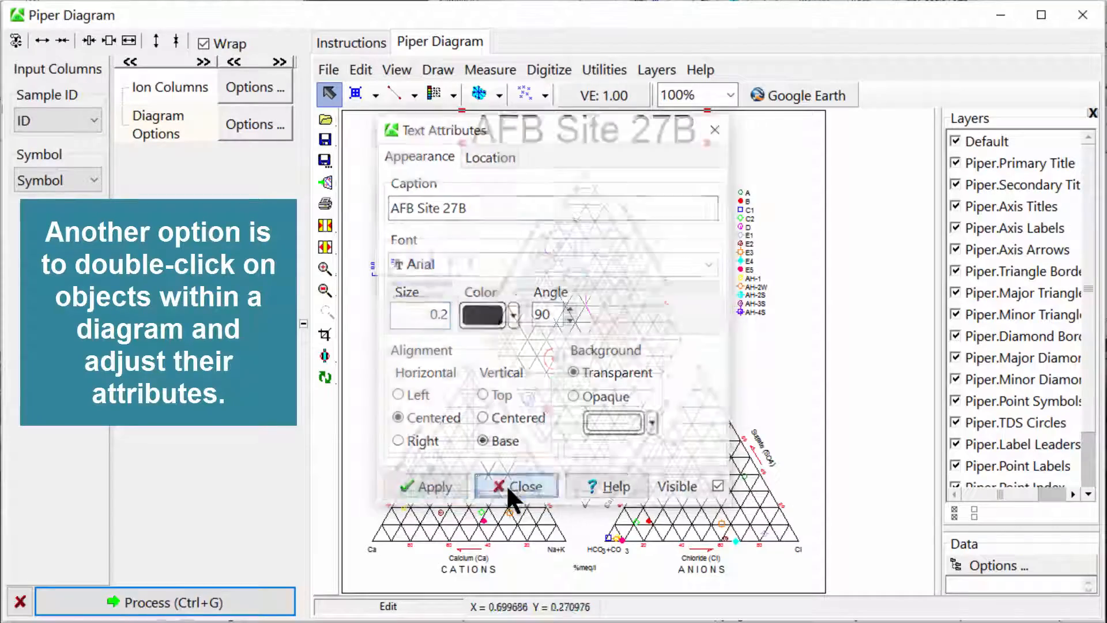
left_click(516, 486)
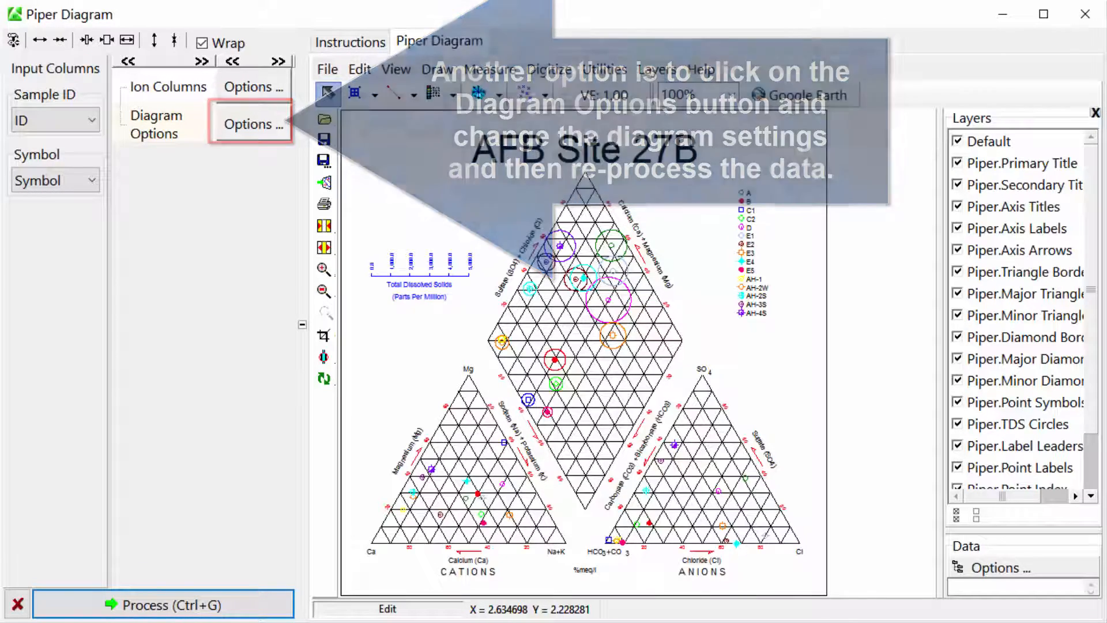
Step: Set Minor Dividers to a dashed line style in Diagram Options and apply it
left_click(252, 125)
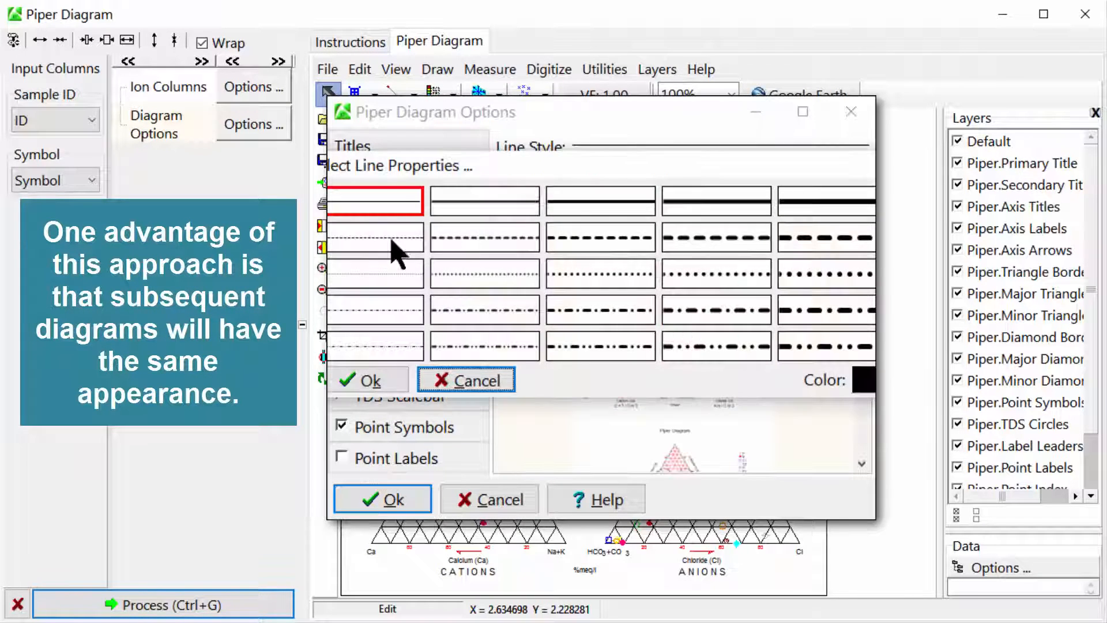
left_click(366, 381)
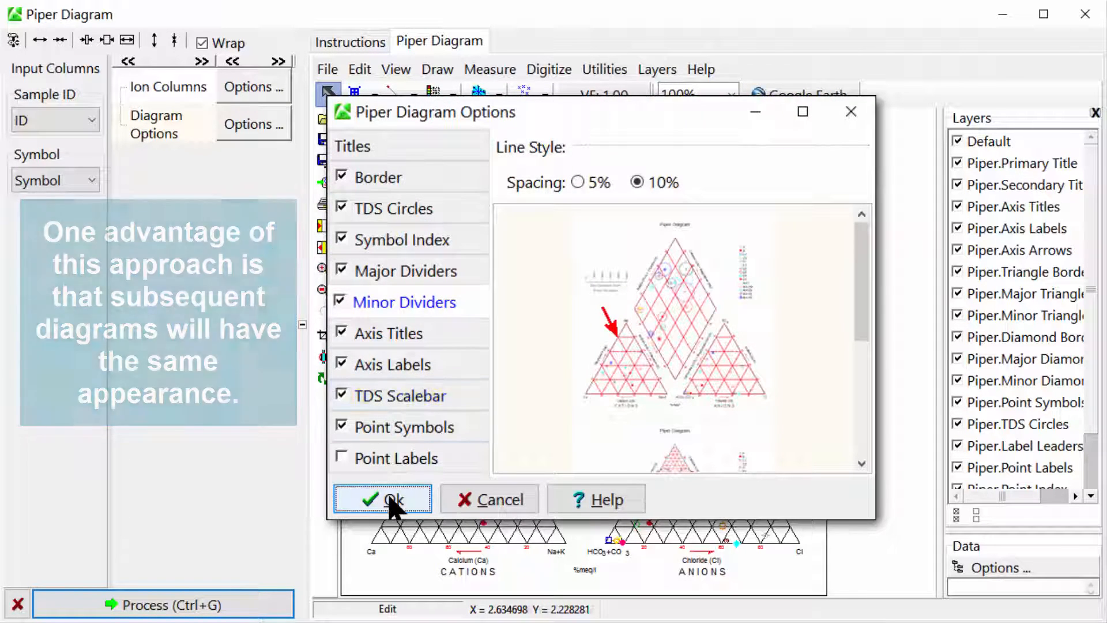
left_click(383, 500)
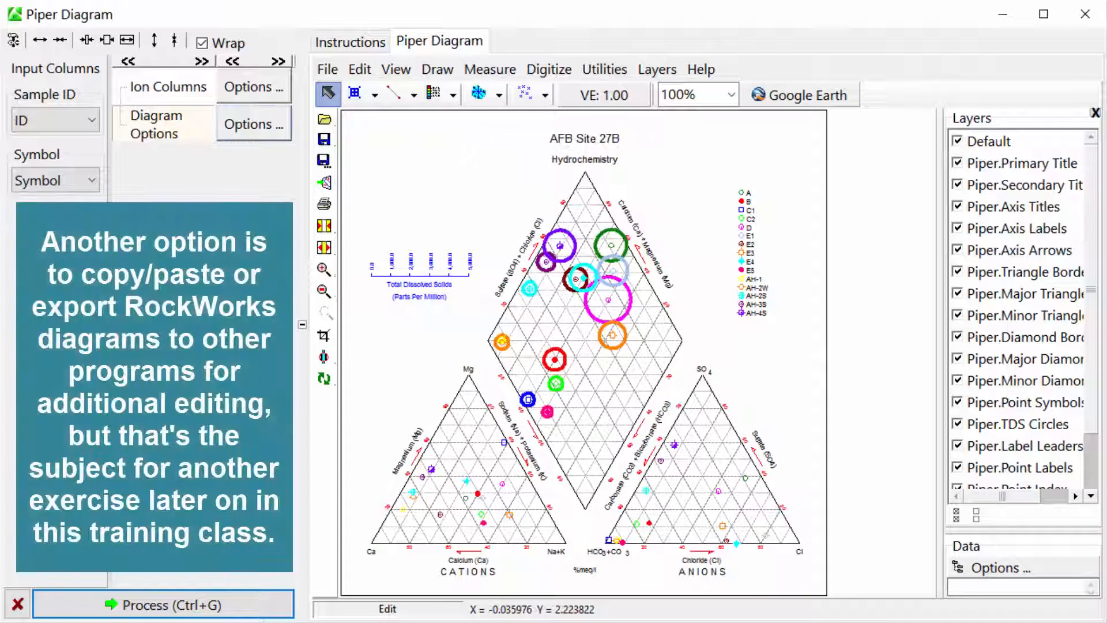